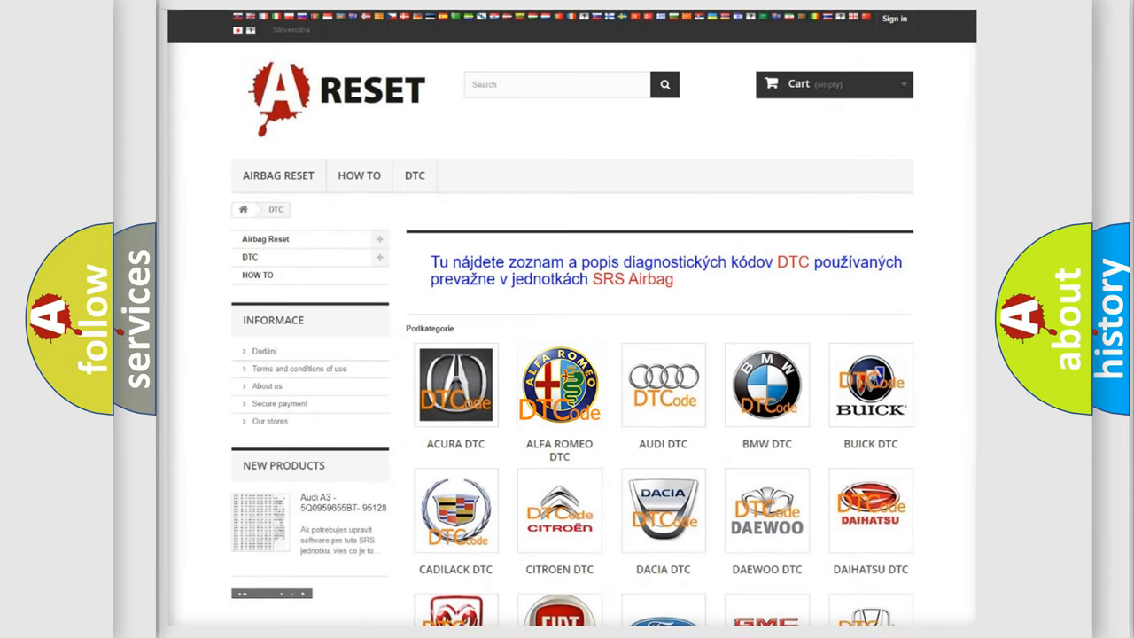
- Open the Alfa Romeo DTC list and scroll down to the C- and P-series codes
click(560, 384)
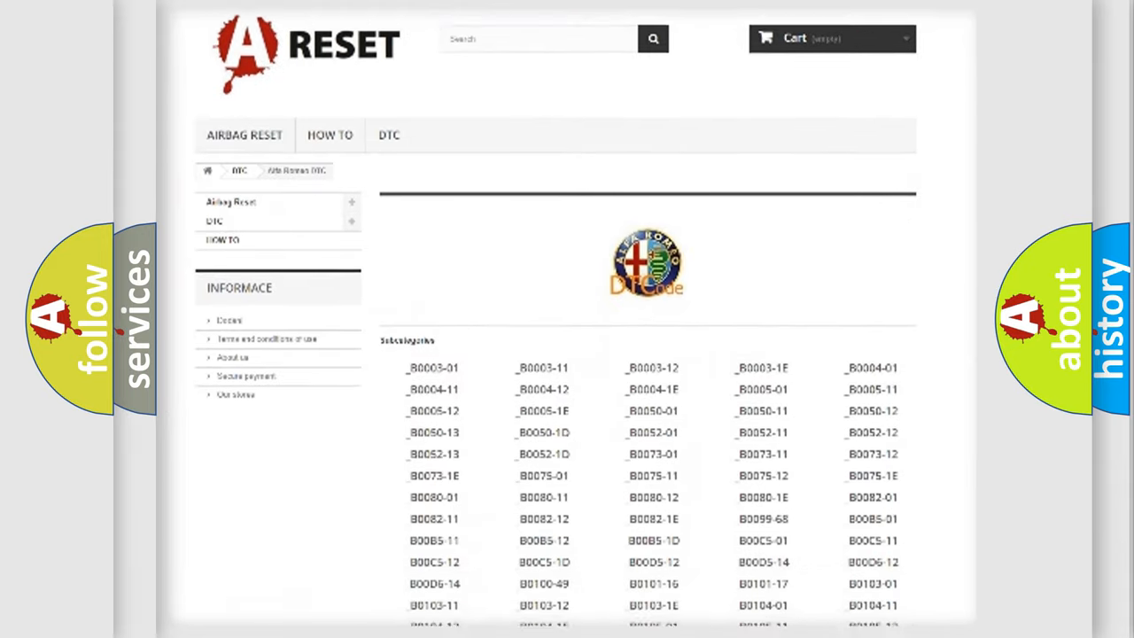
scroll(down, 3)
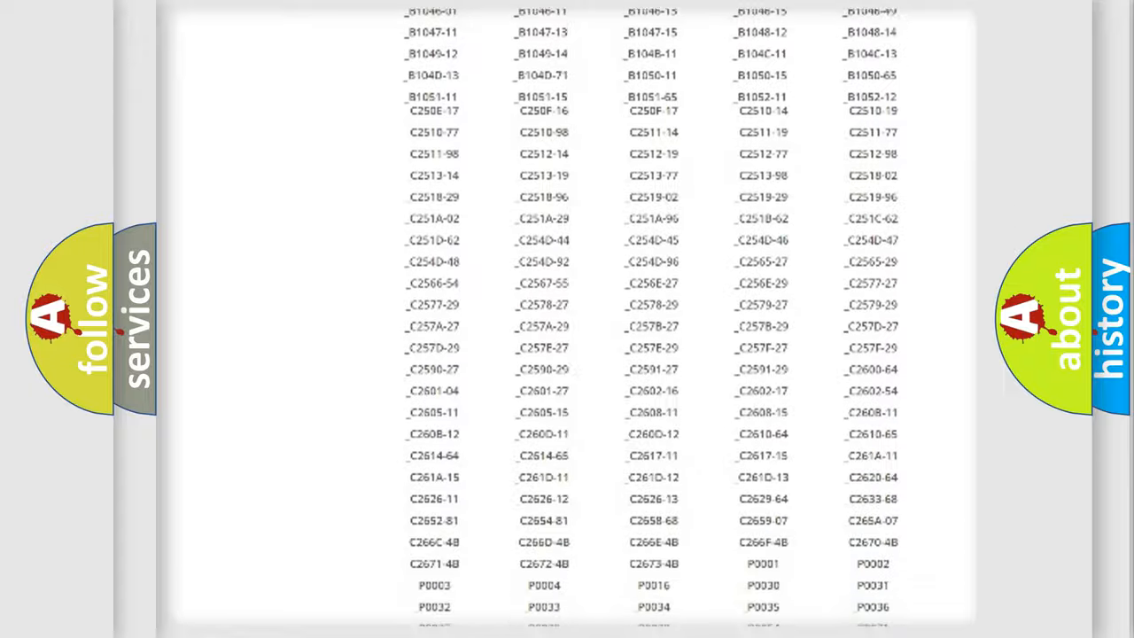